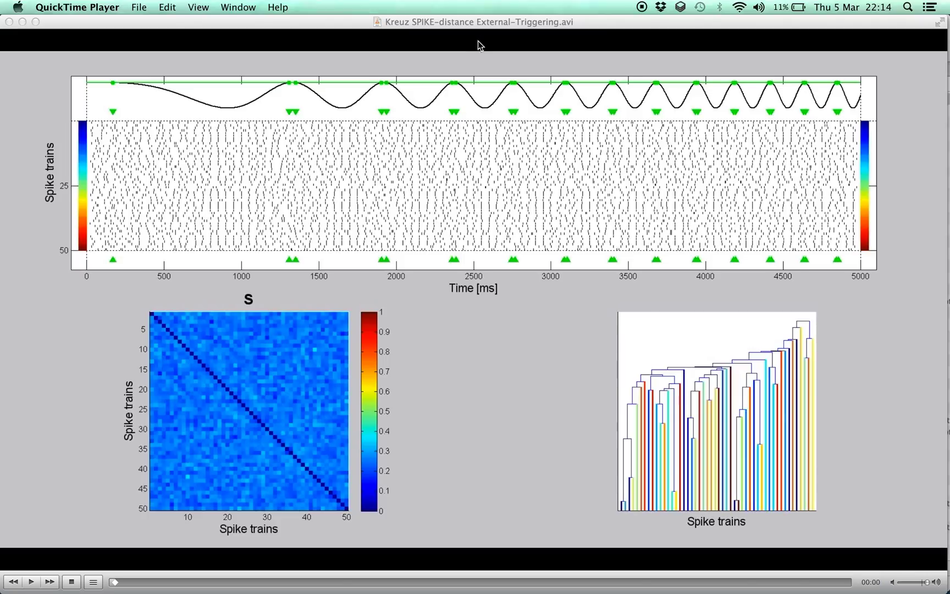
pyautogui.moveTo(442, 97)
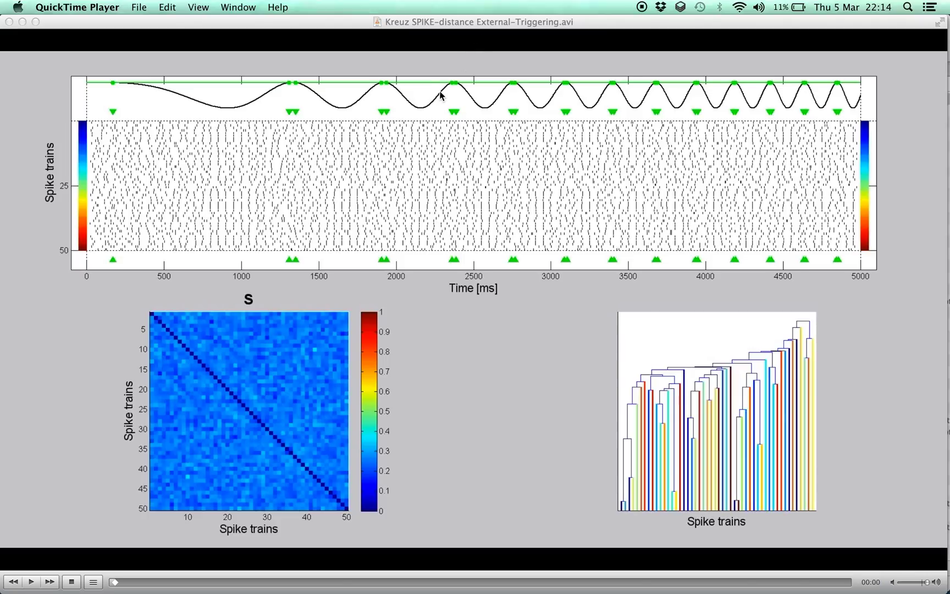
pyautogui.moveTo(229, 319)
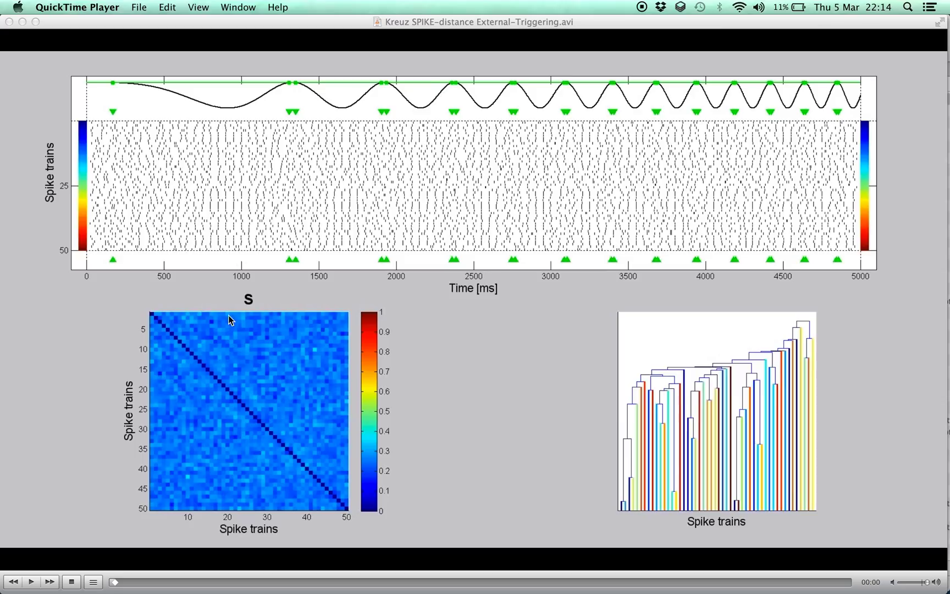
pyautogui.moveTo(255, 312)
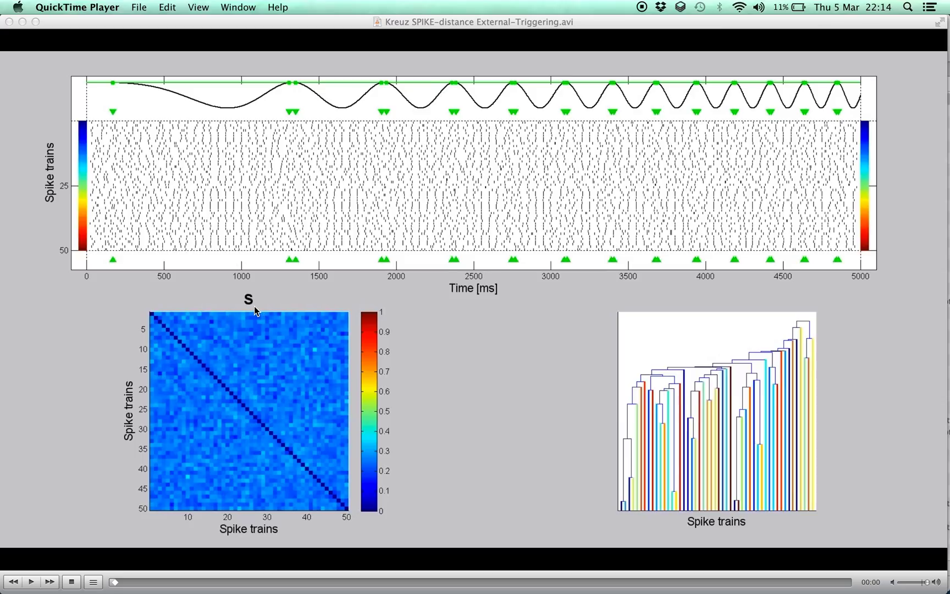
pyautogui.moveTo(232, 123)
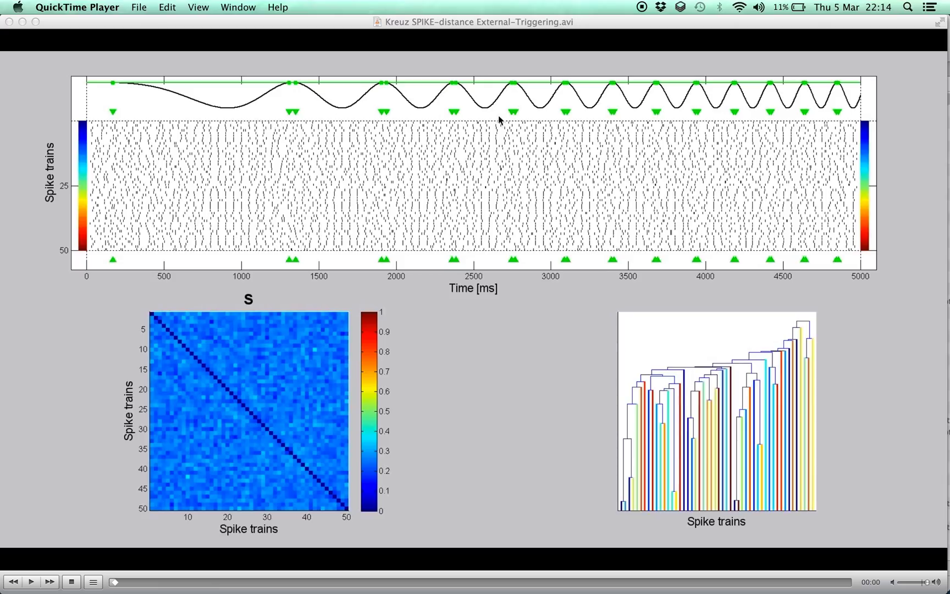
pyautogui.moveTo(660, 117)
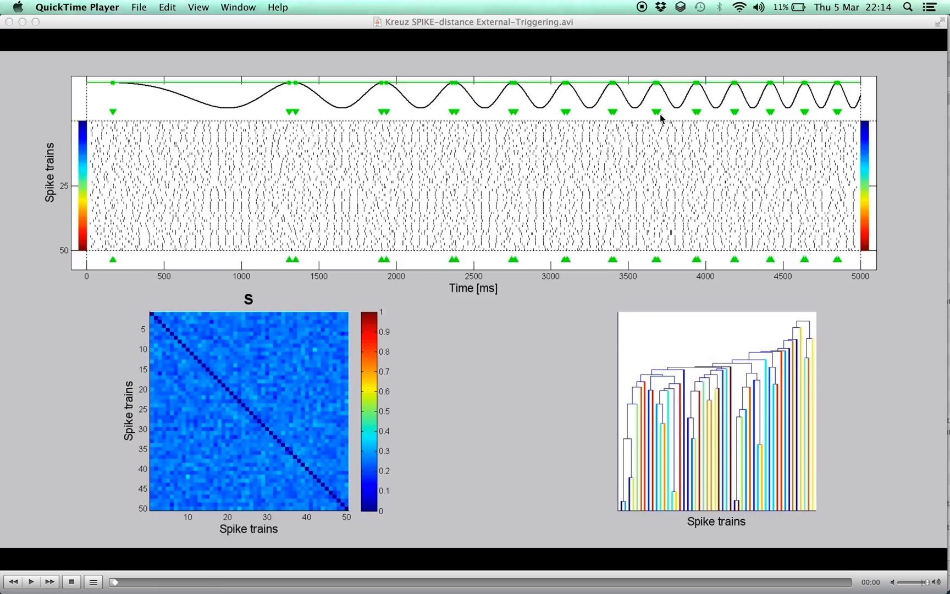
pyautogui.moveTo(489, 104)
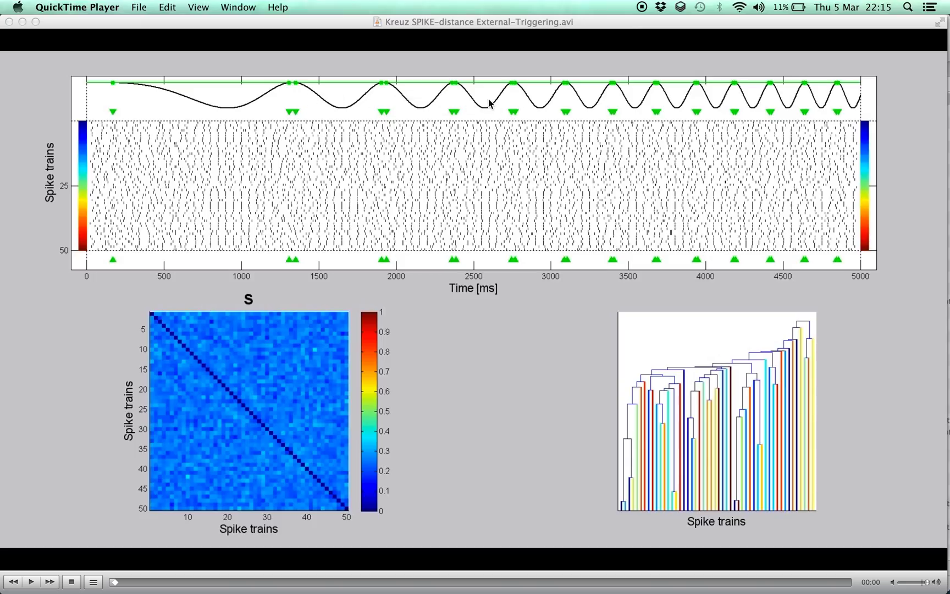
pyautogui.moveTo(218, 130)
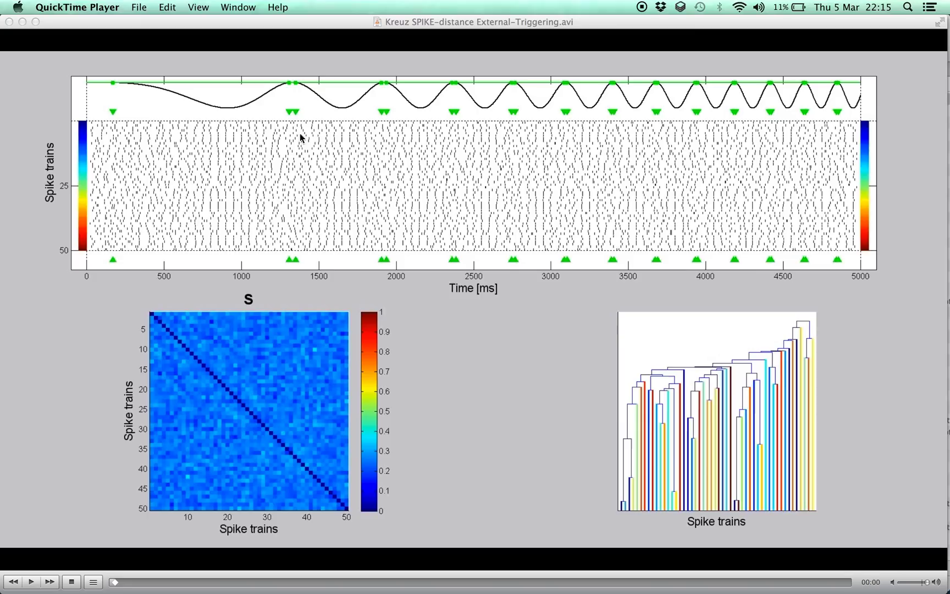
pyautogui.moveTo(349, 142)
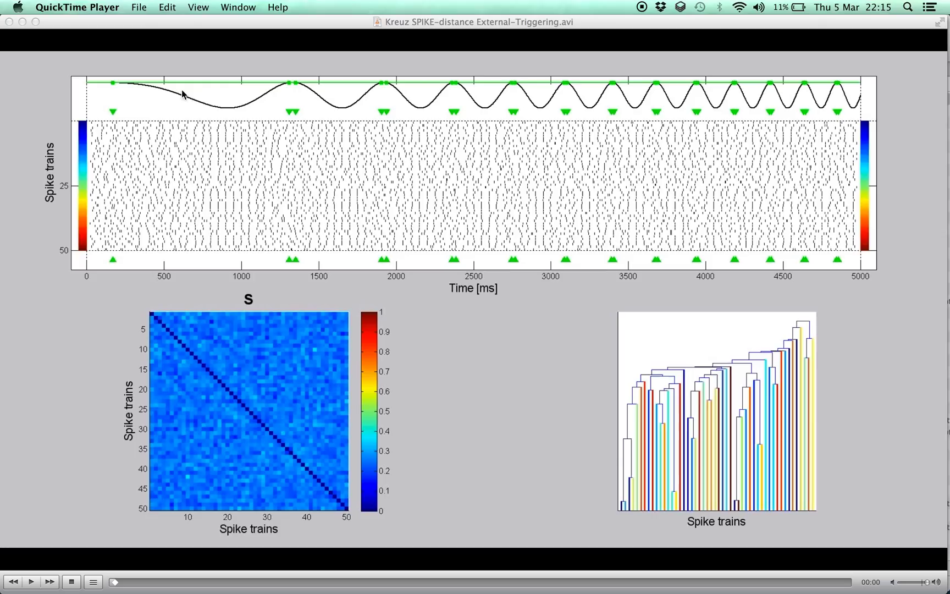
pyautogui.moveTo(538, 108)
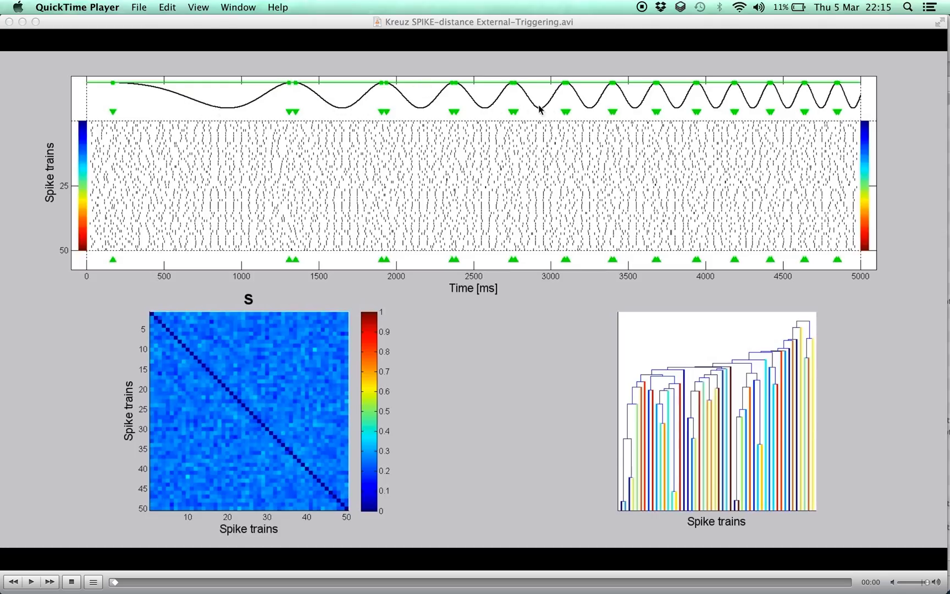
pyautogui.moveTo(530, 104)
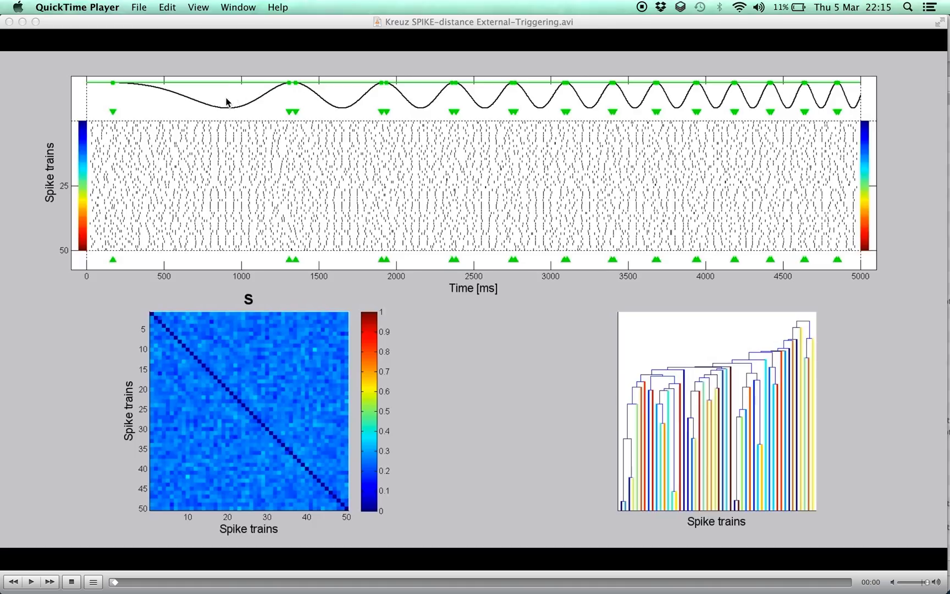
pyautogui.moveTo(293, 181)
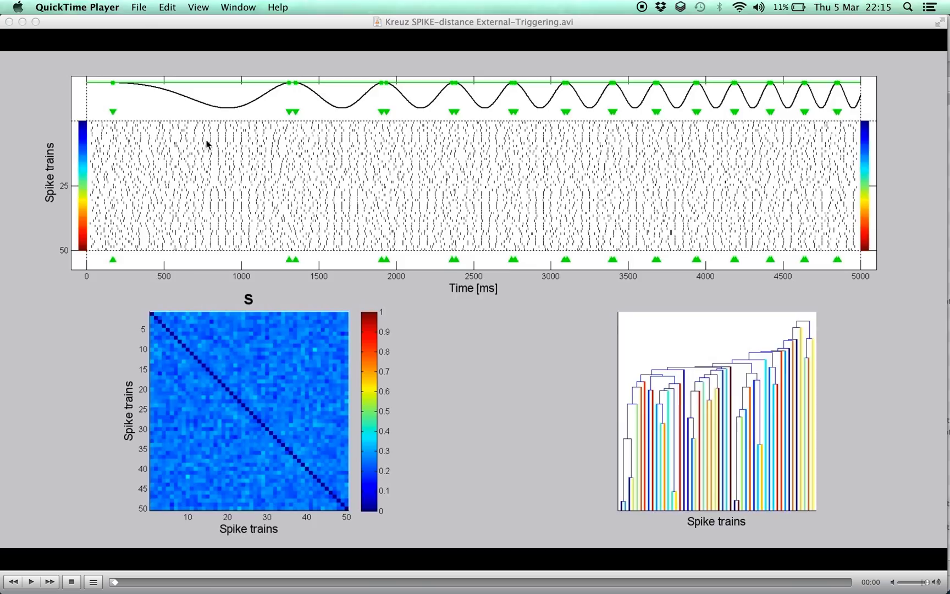
pyautogui.moveTo(219, 176)
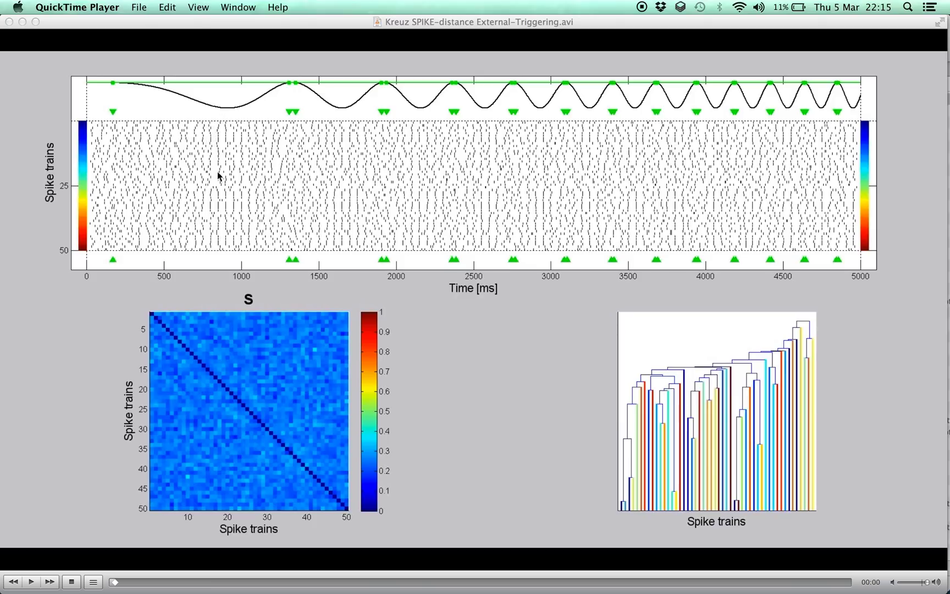
pyautogui.moveTo(343, 111)
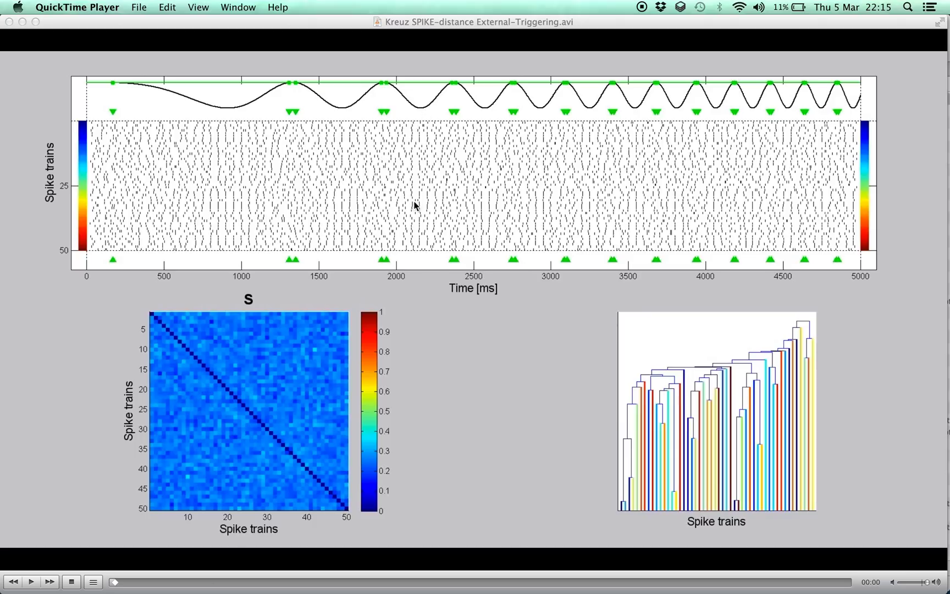
pyautogui.moveTo(486, 110)
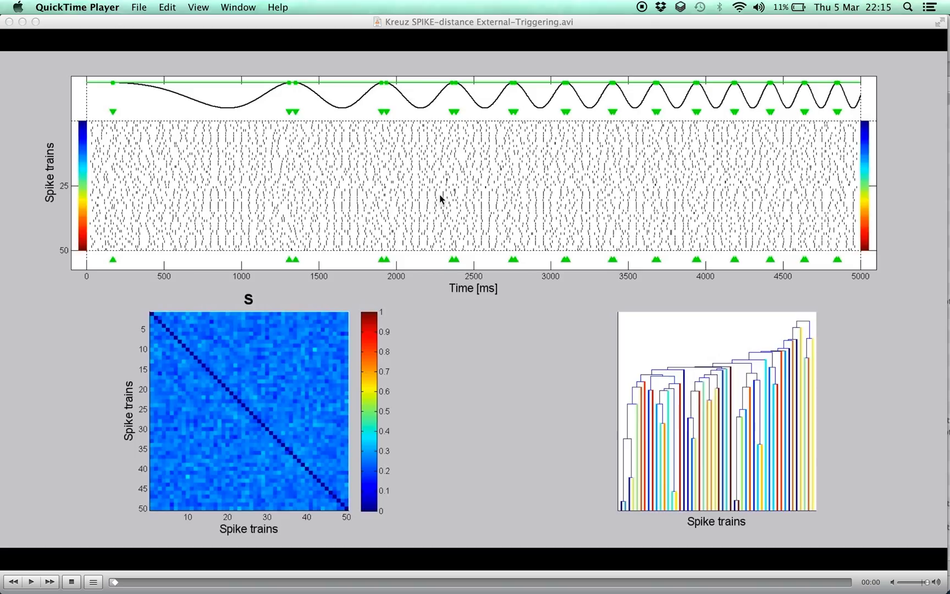
pyautogui.moveTo(506, 155)
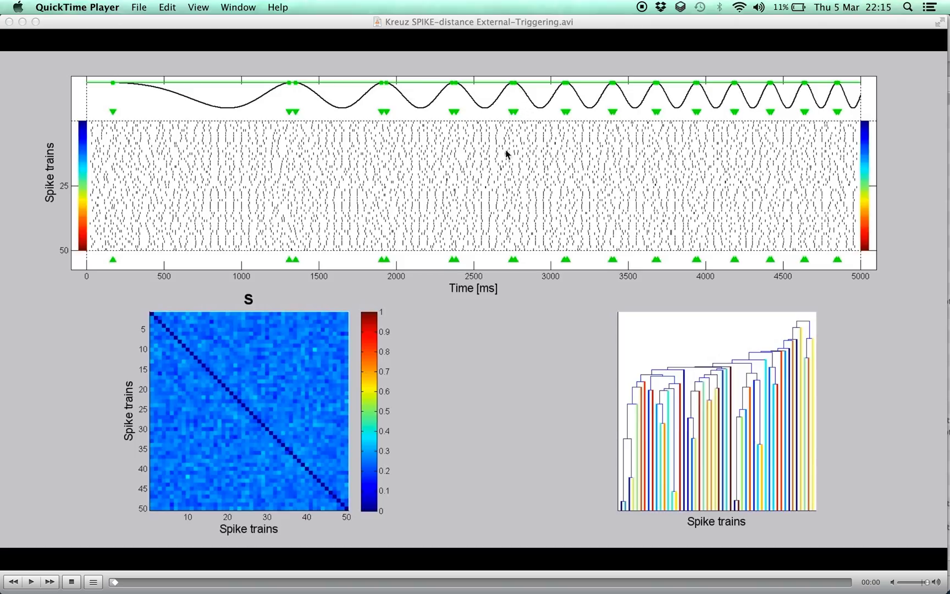
pyautogui.moveTo(405, 235)
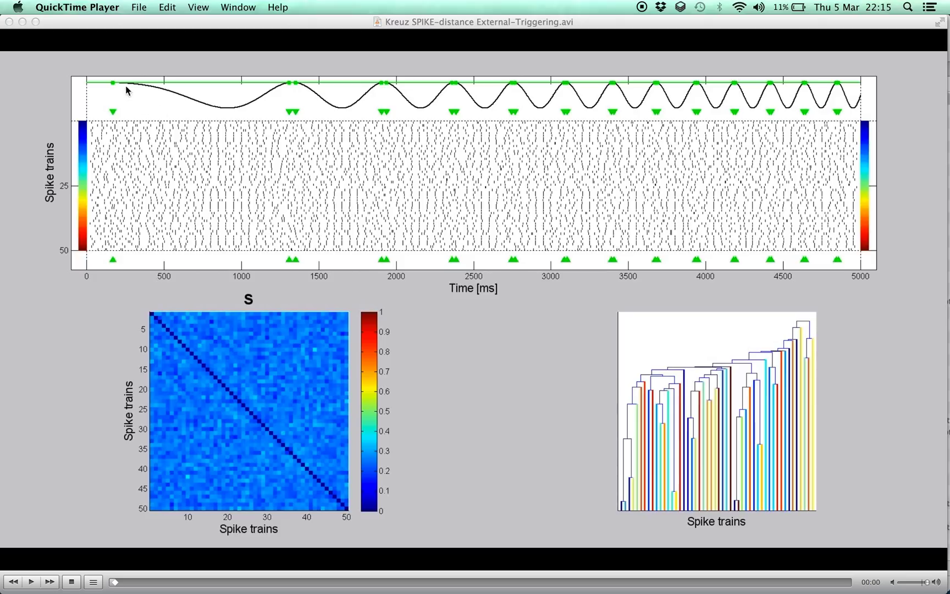
pyautogui.moveTo(282, 95)
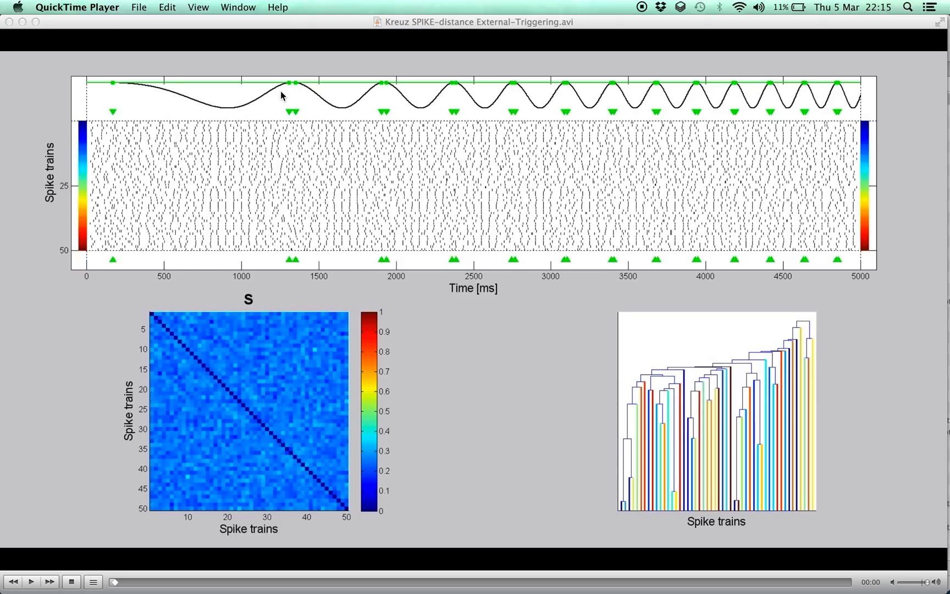
pyautogui.moveTo(289, 210)
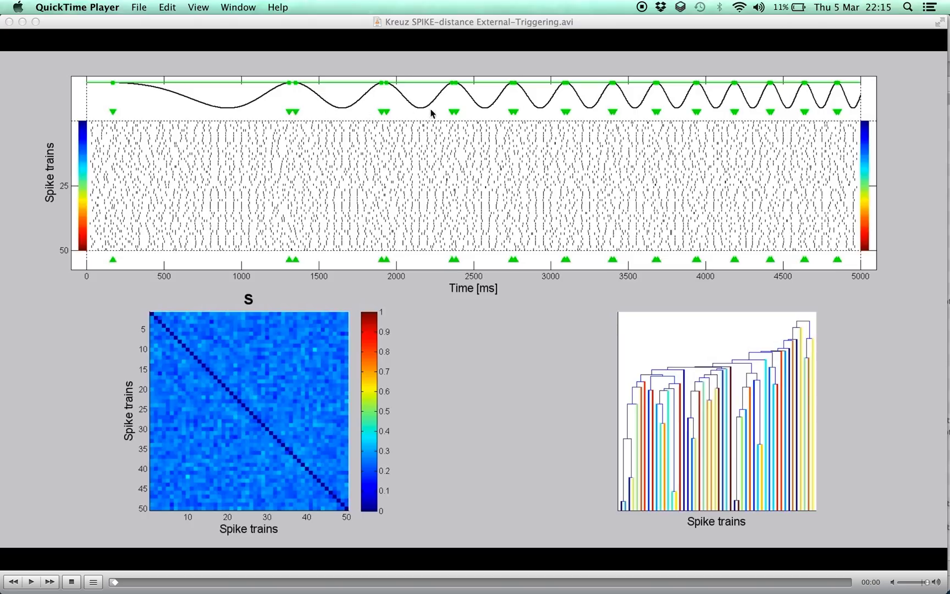
pyautogui.moveTo(624, 118)
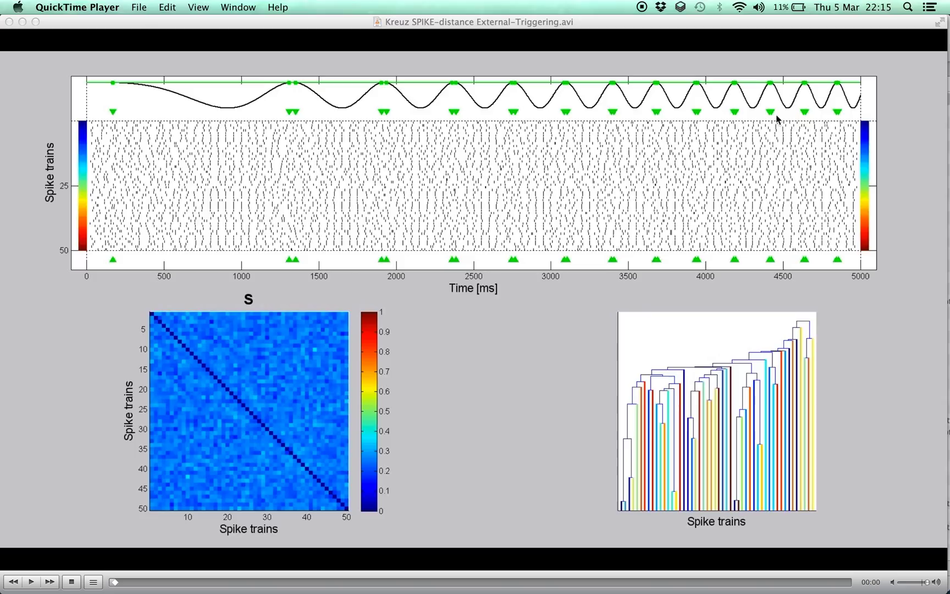
pyautogui.moveTo(502, 100)
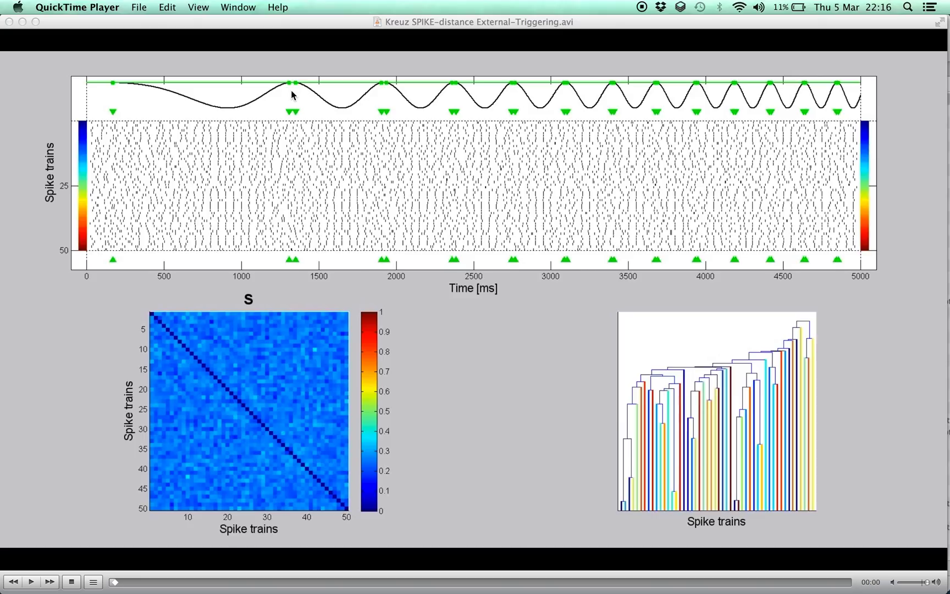
pyautogui.moveTo(285, 88)
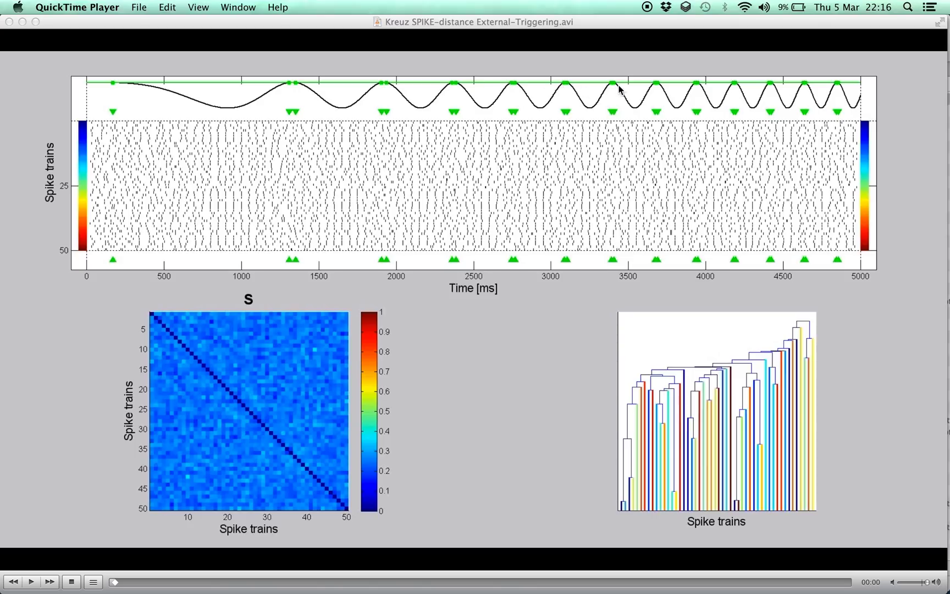
pyautogui.moveTo(625, 124)
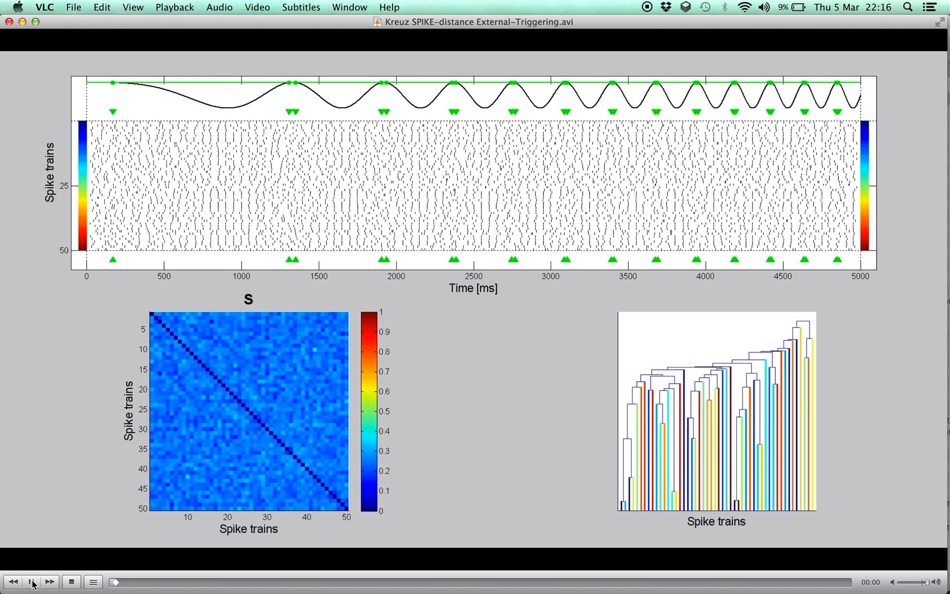
# Step: Play the spike-train synchrony movie through to about 00:19, where the matrix shows block structure
pyautogui.click(32, 582)
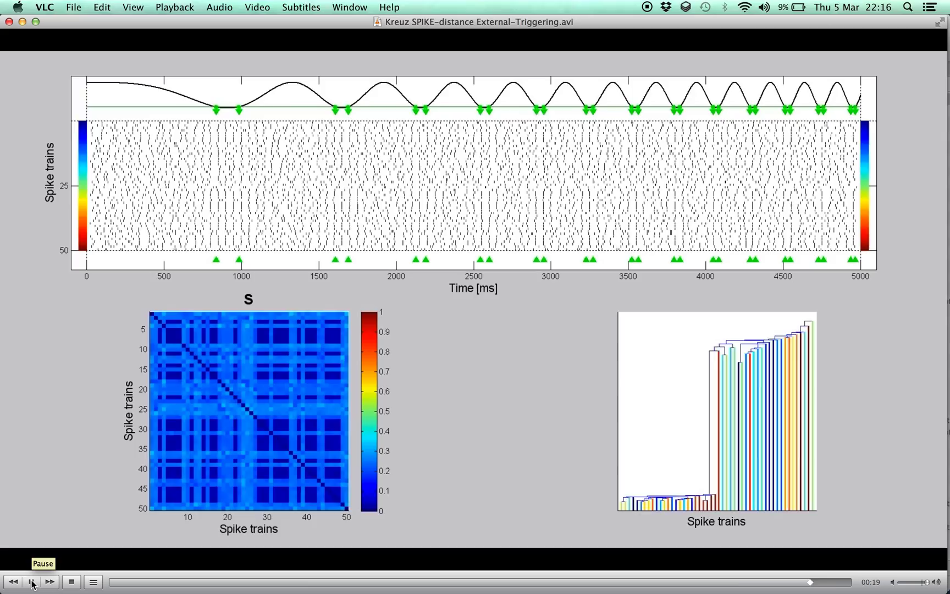
# Step: Stop the movie and replay it from the random opening state to about 00:17
pyautogui.click(31, 581)
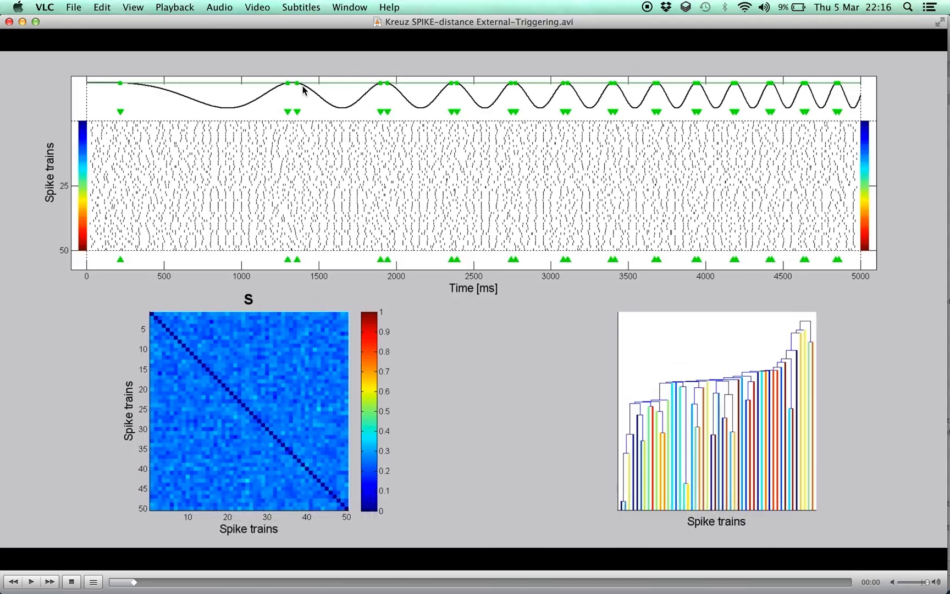
pyautogui.moveTo(444, 90)
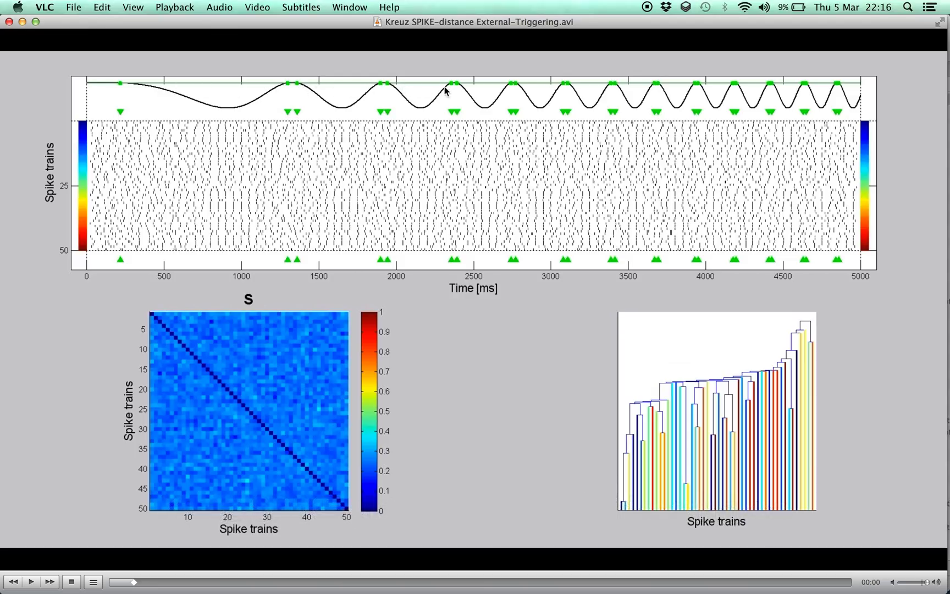
pyautogui.moveTo(291, 364)
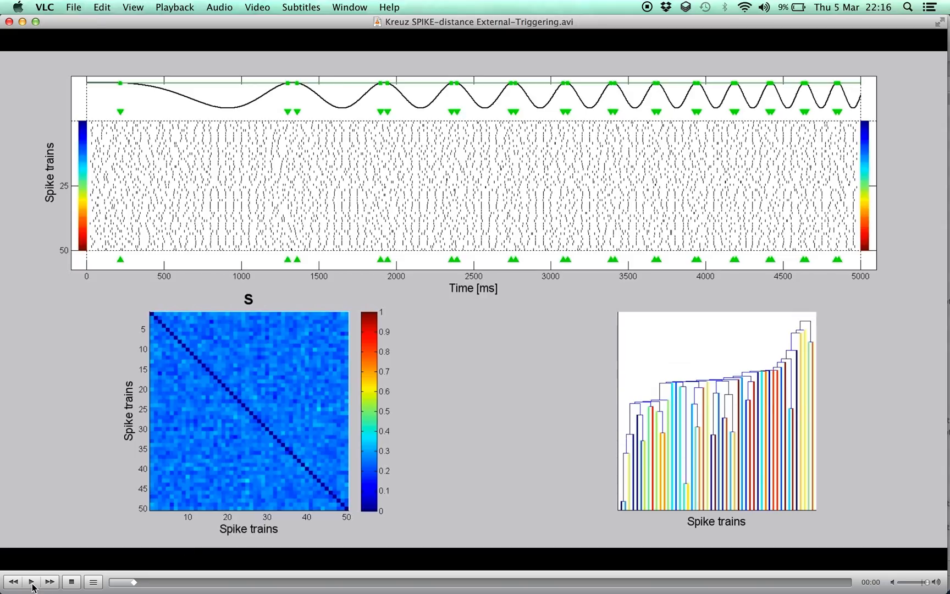
pyautogui.click(31, 581)
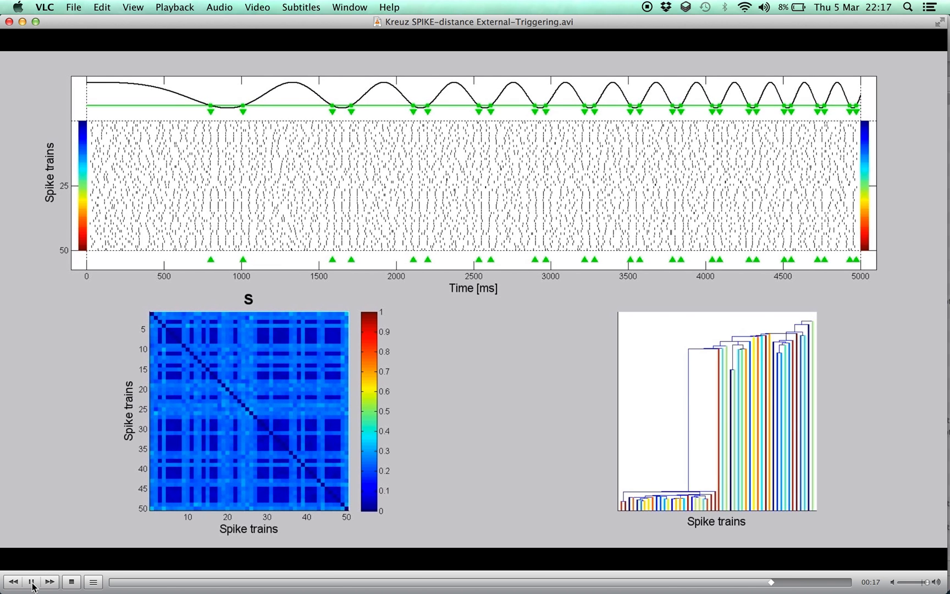
# Step: Let the movie reach its end at 00:19, showing the separated cluster of synchronized spike trains
pyautogui.click(31, 580)
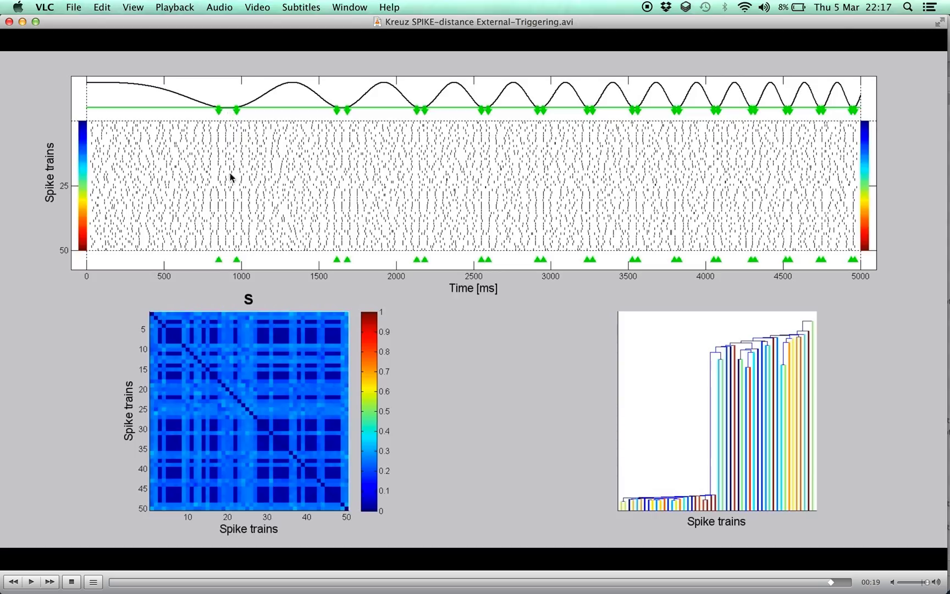
pyautogui.moveTo(315, 393)
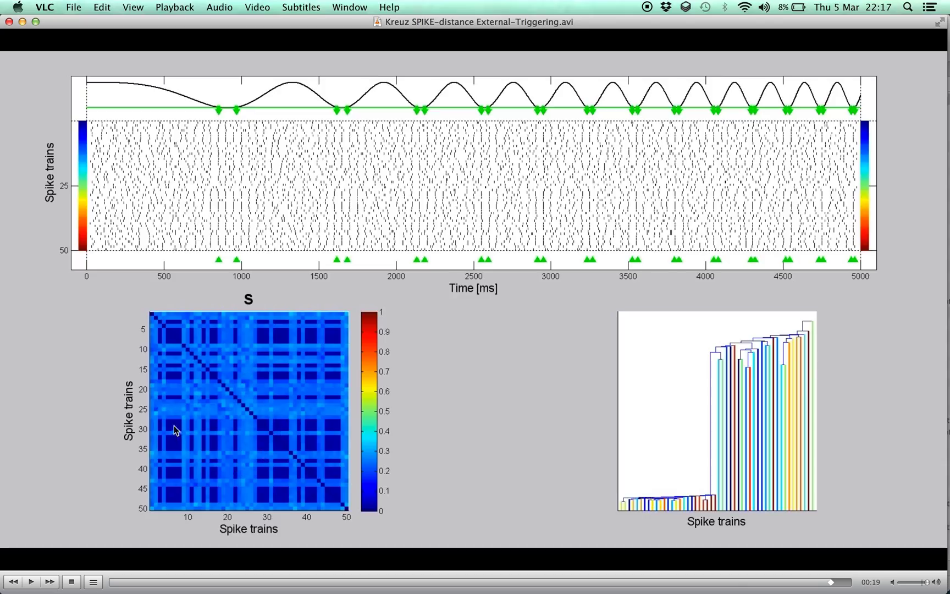
pyautogui.moveTo(684, 257)
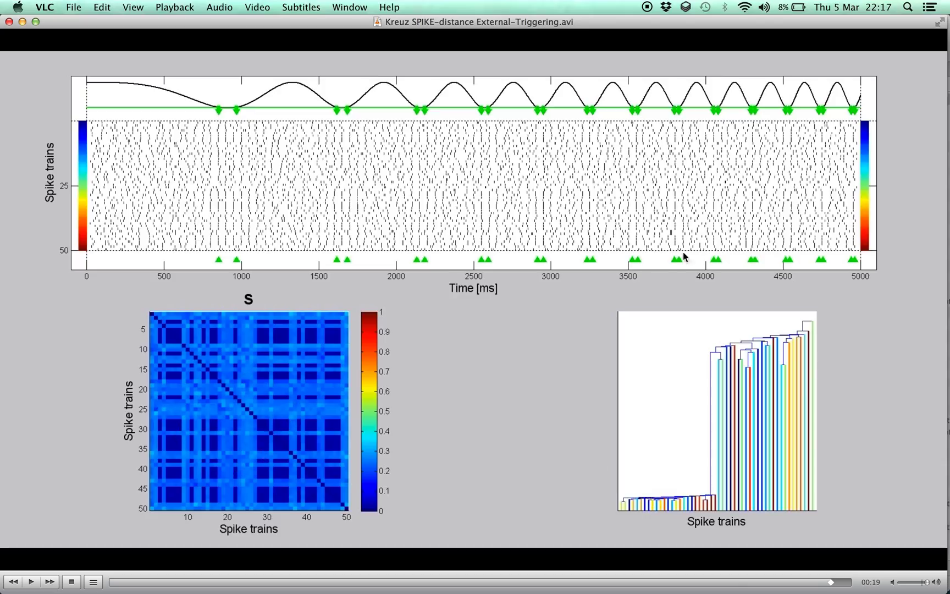
pyautogui.moveTo(580, 209)
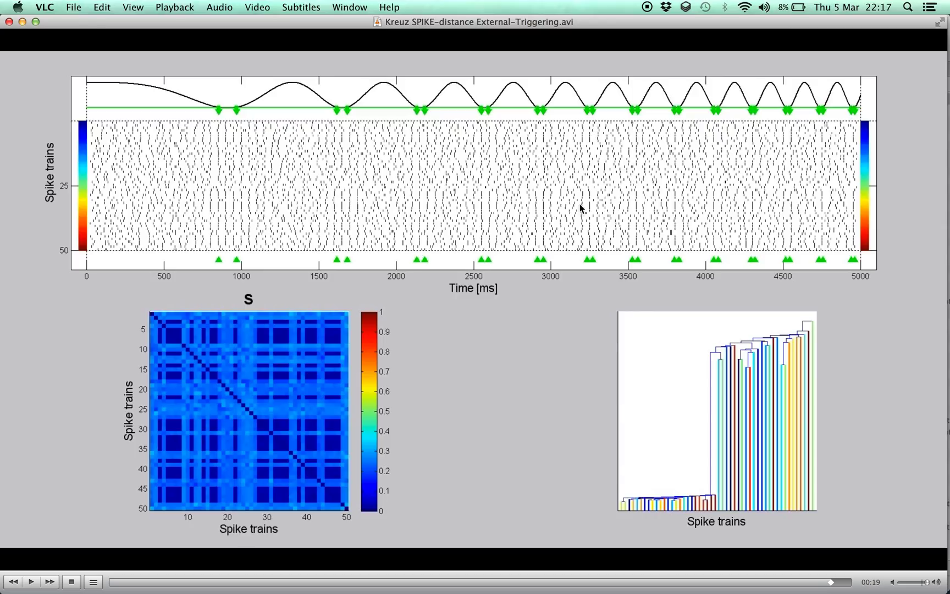
pyautogui.moveTo(483, 136)
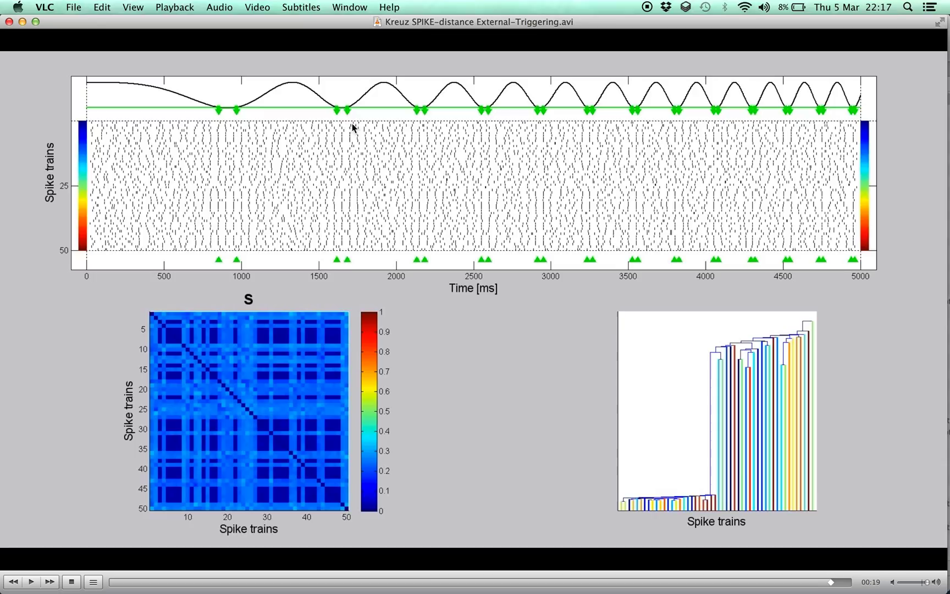
pyautogui.moveTo(663, 328)
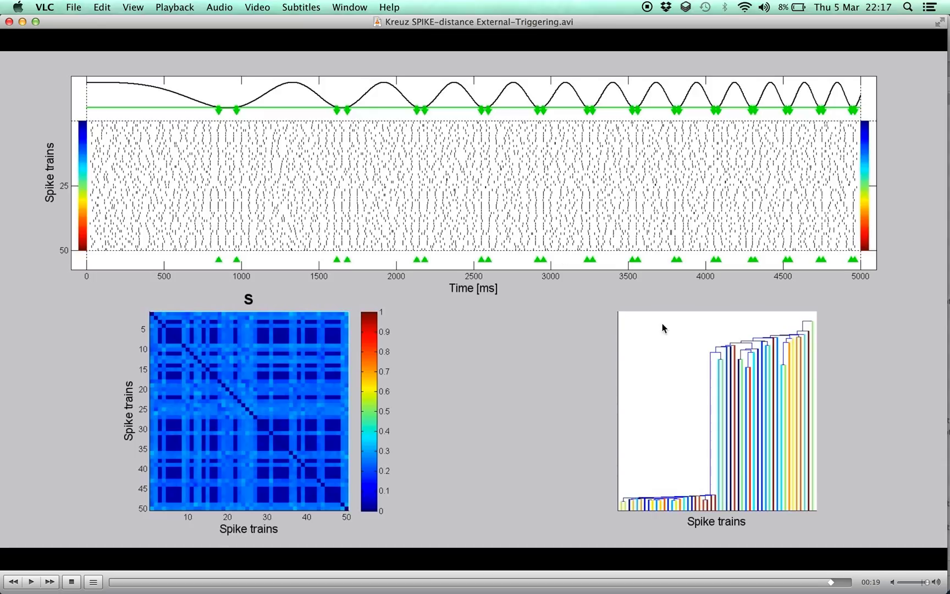